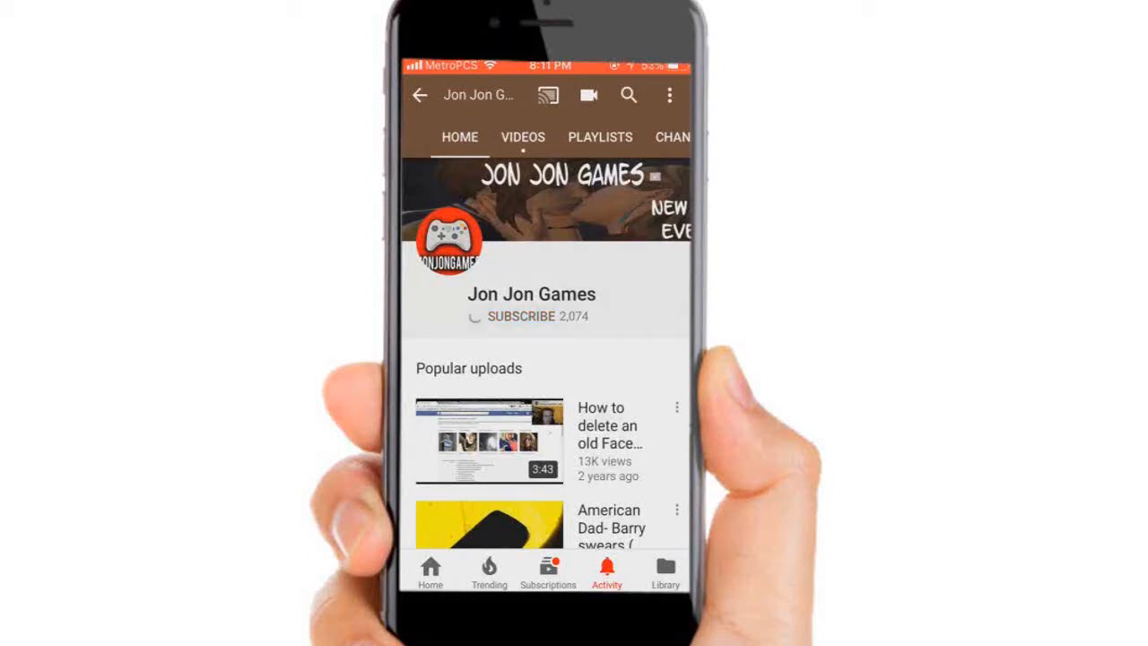
- Tap SUBSCRIBE on the gaming channel page so it reads SUBSCRIBED
click(522, 316)
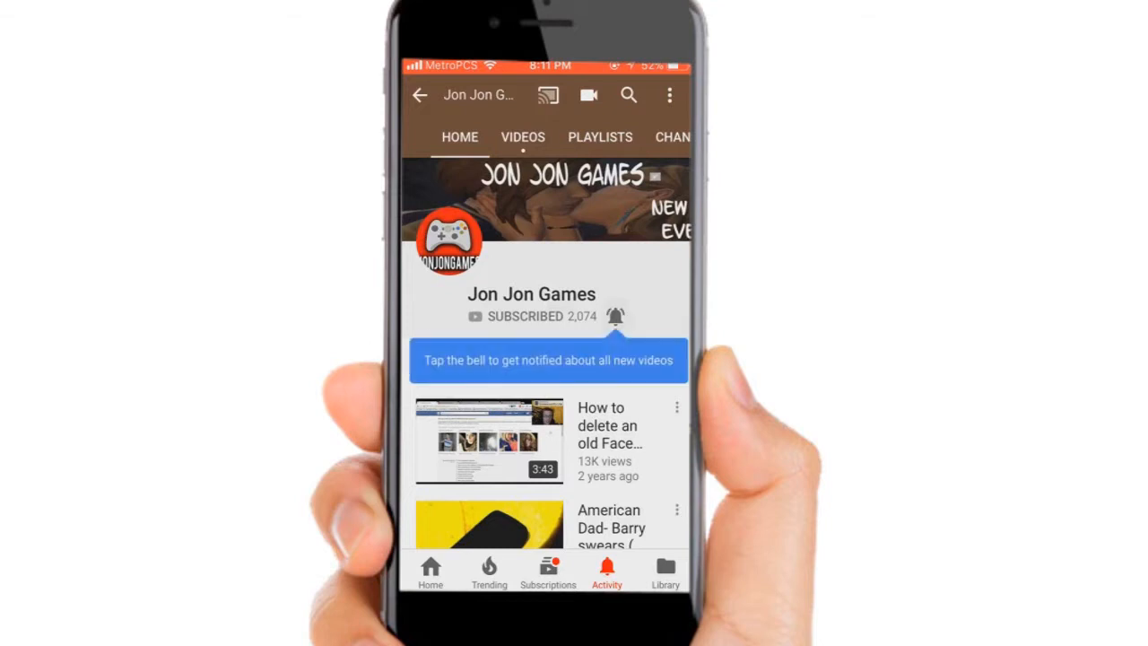
click(615, 316)
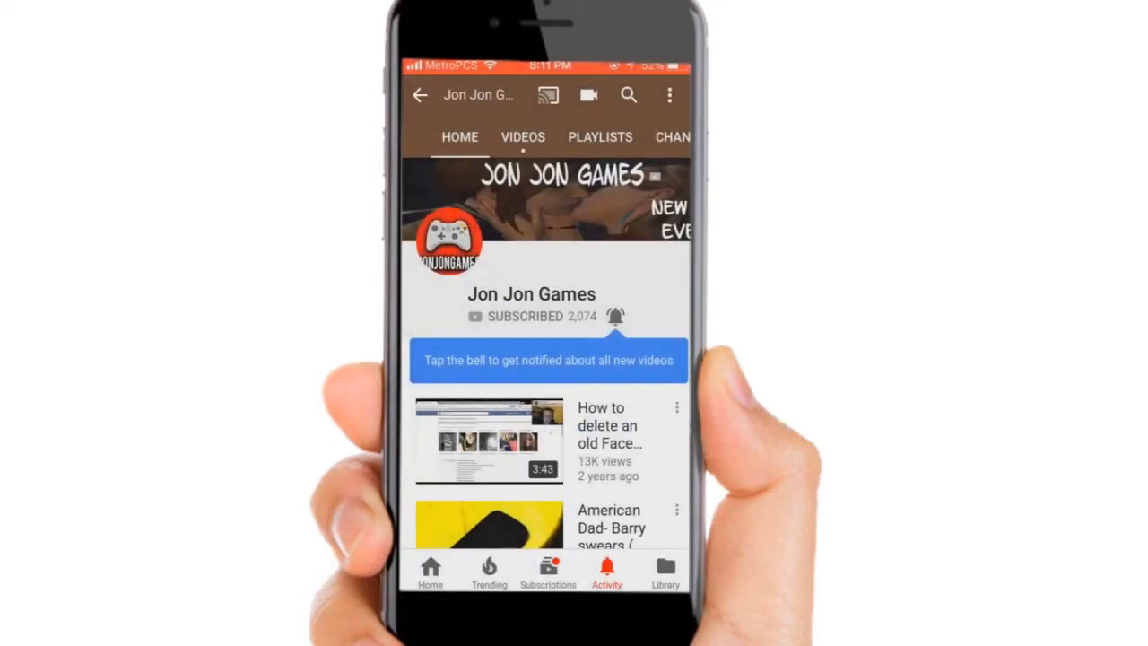
click(616, 316)
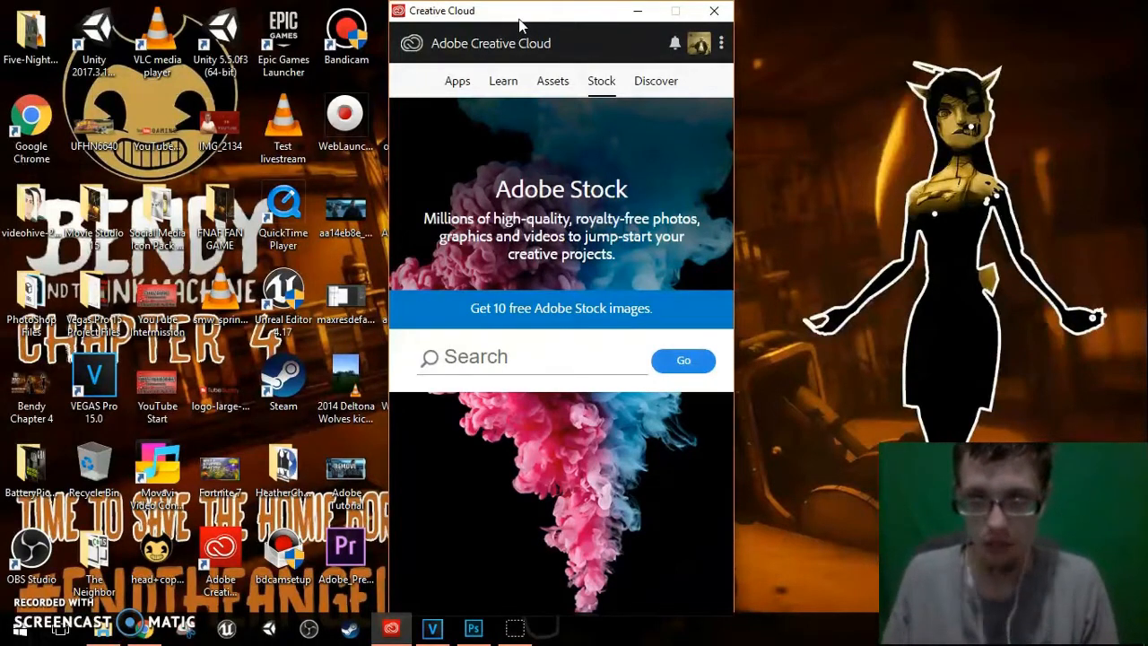
mouse_move(578, 50)
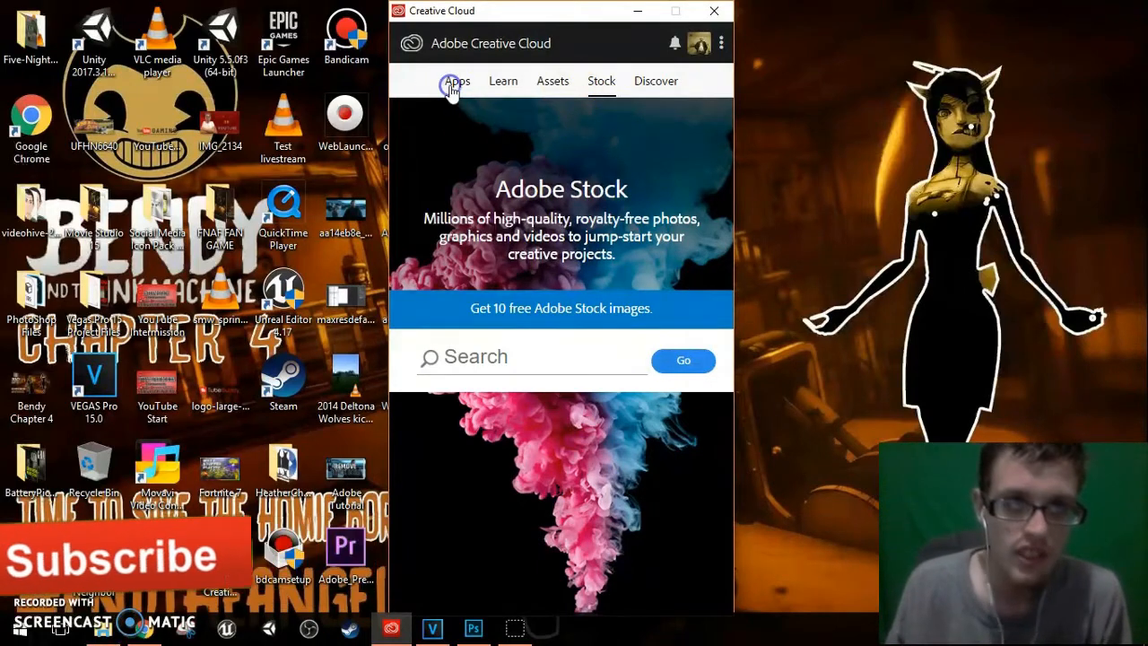
- Browse the Apps list down to Premiere Pro CC, past Lightroom, Spark and Acrobat DC
click(456, 80)
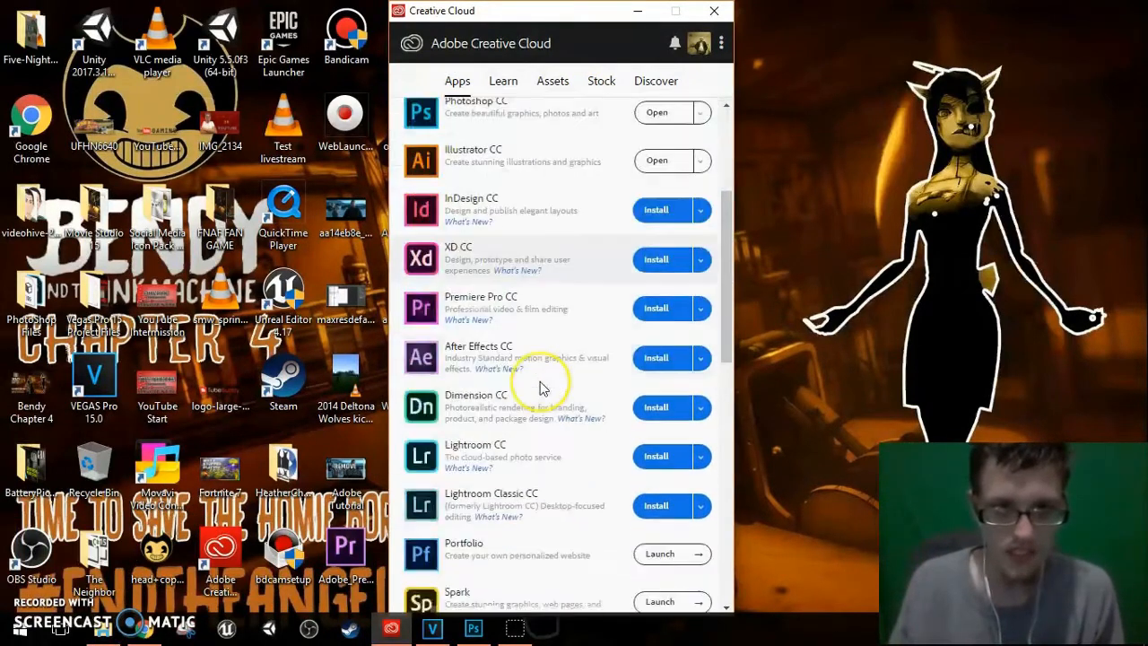
scroll(down, 3)
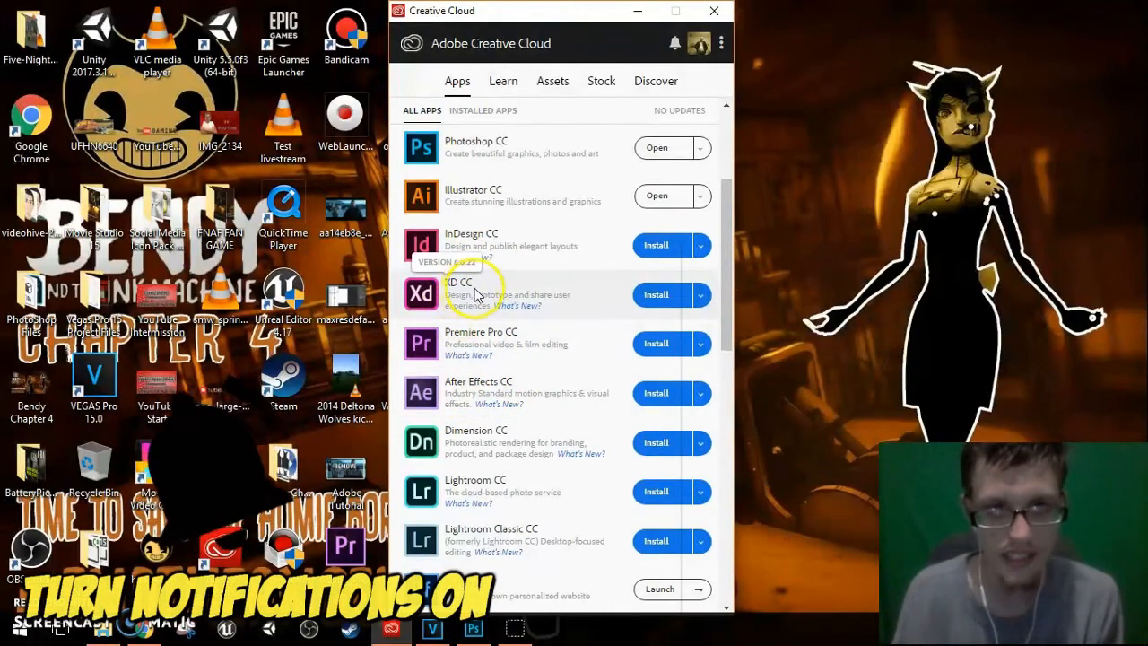
scroll(down, 3)
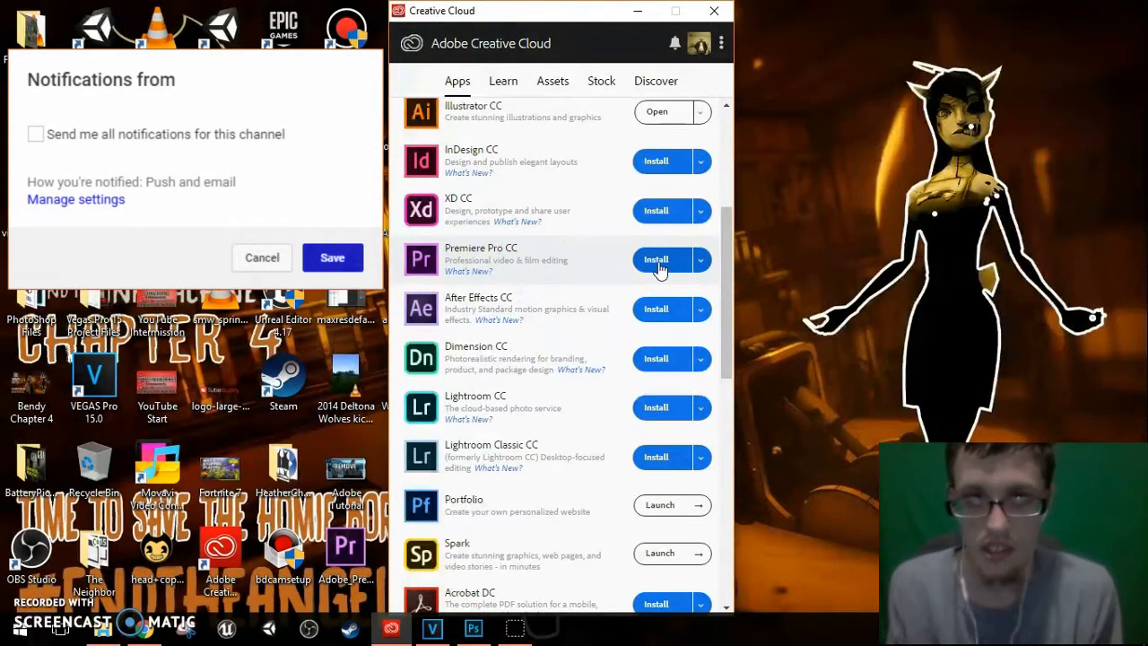
mouse_move(85, 197)
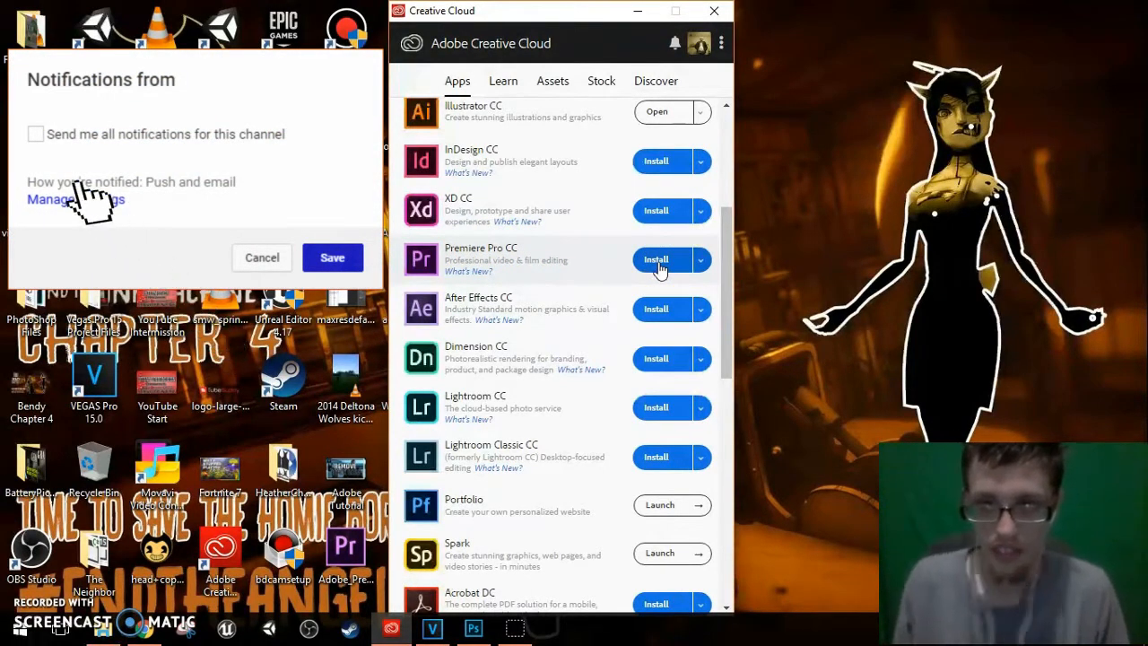
click(36, 133)
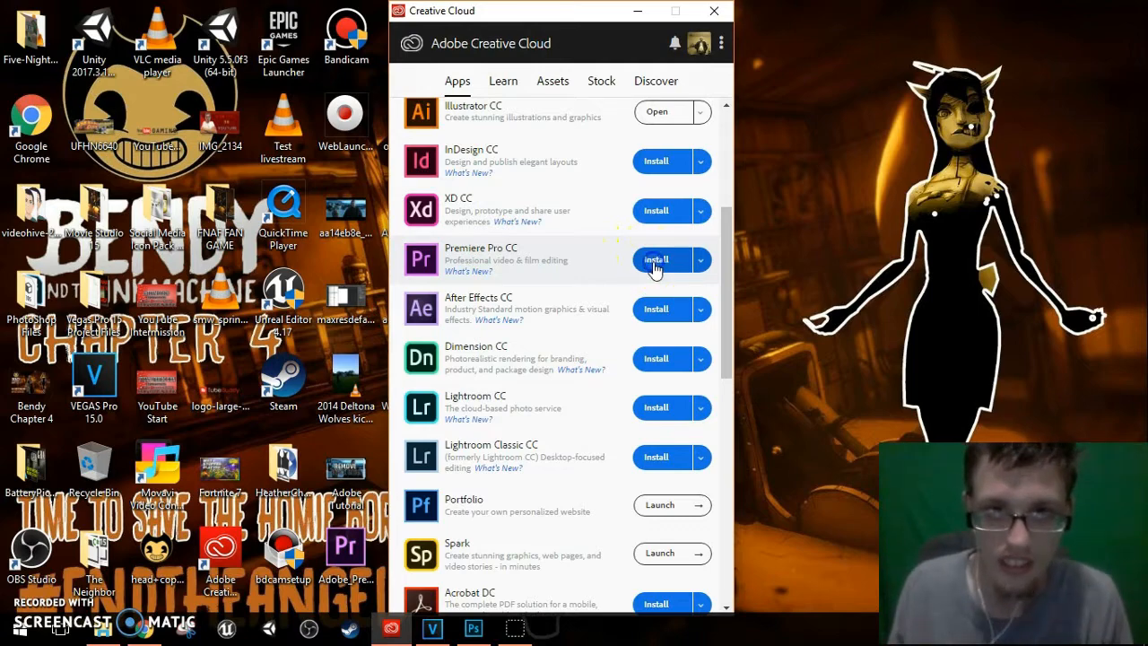
- Install Premiere Pro CC and scroll the list to follow its progress
click(656, 259)
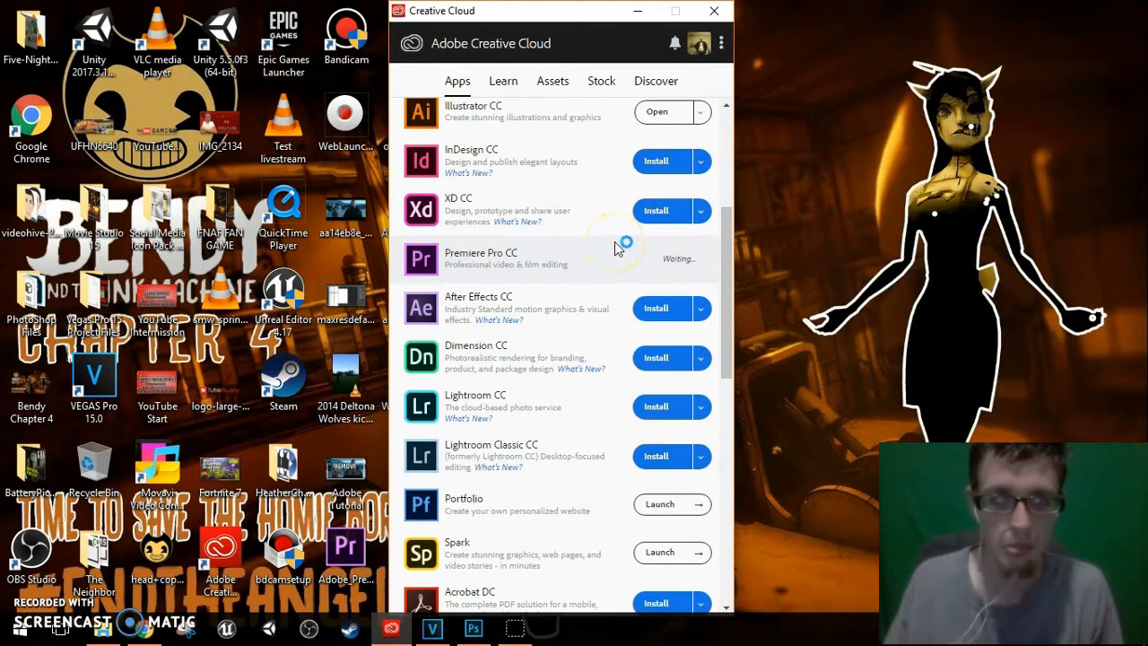
scroll(down, 3)
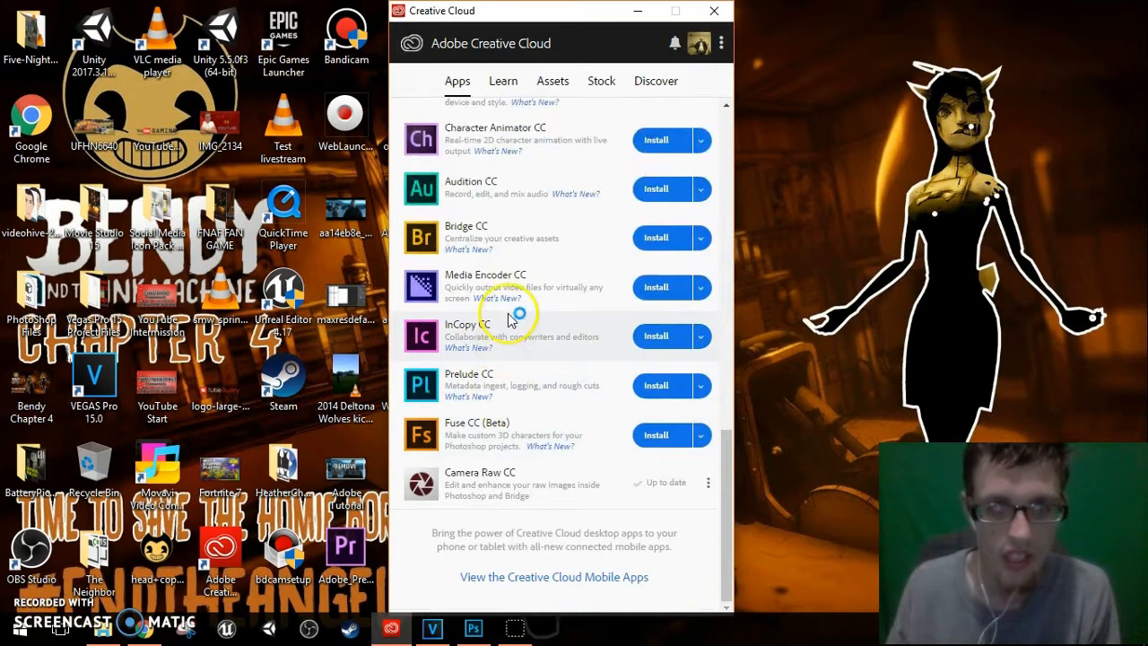
mouse_move(552, 310)
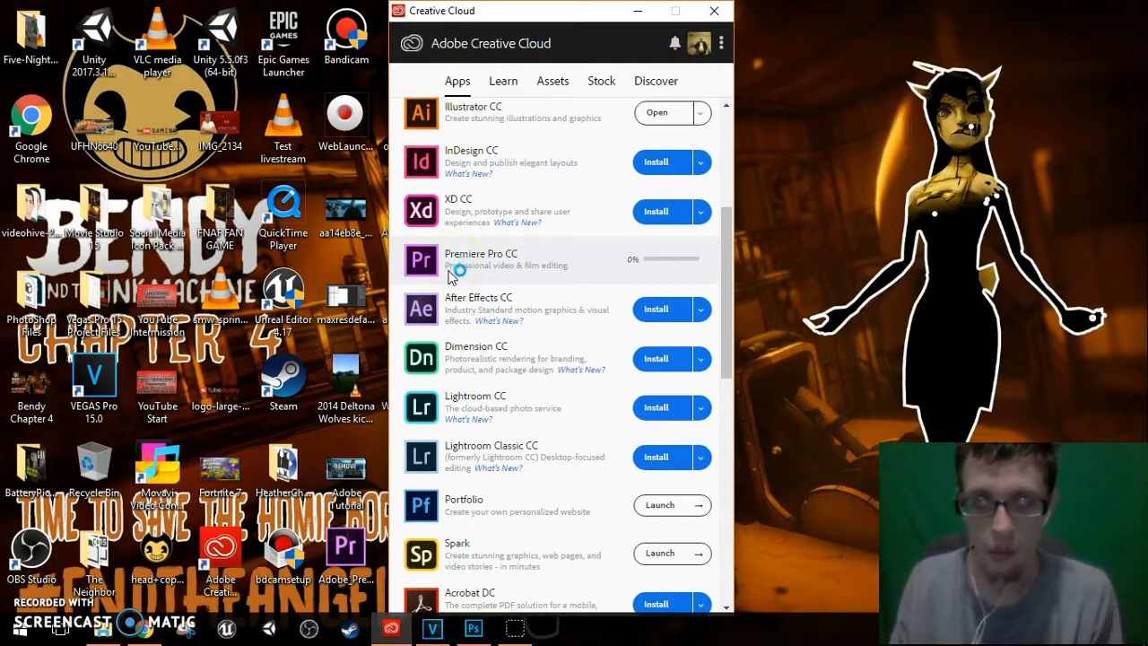
scroll(down, 3)
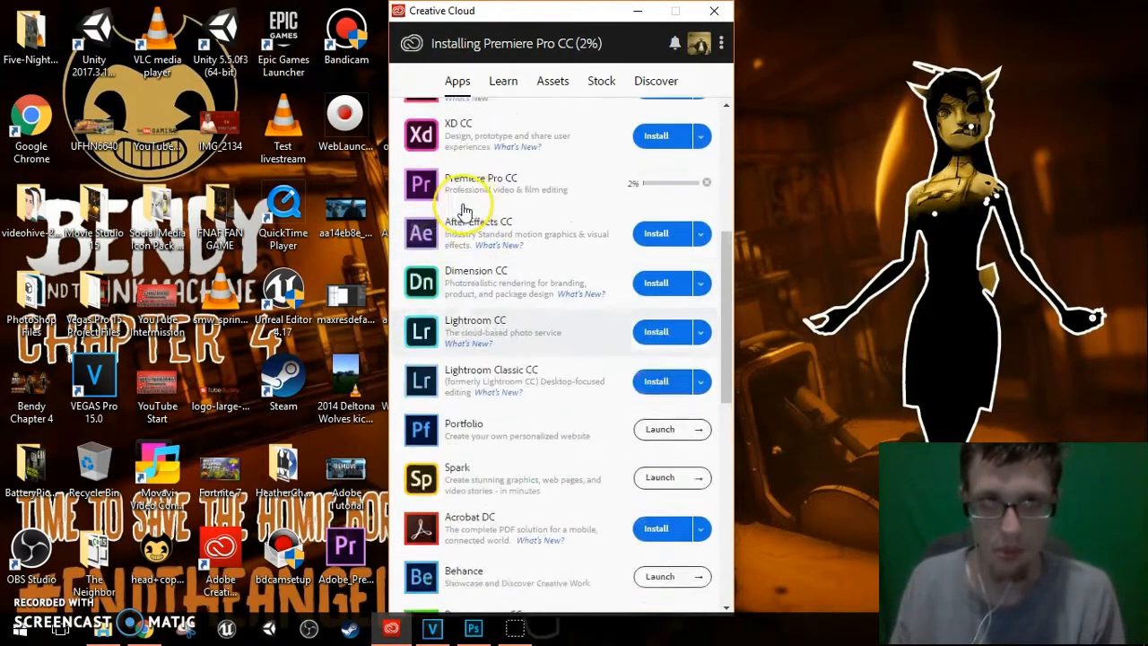
scroll(down, 3)
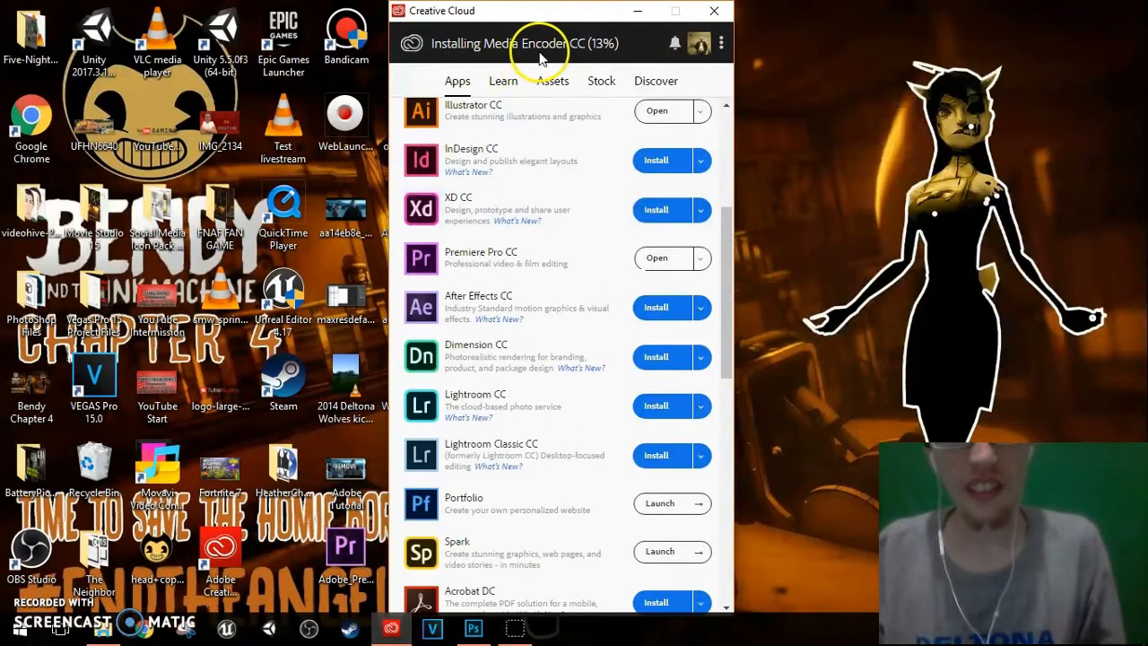
- Scroll the app list to watch Media Encoder CC installing, now at 19%
scroll(down, 3)
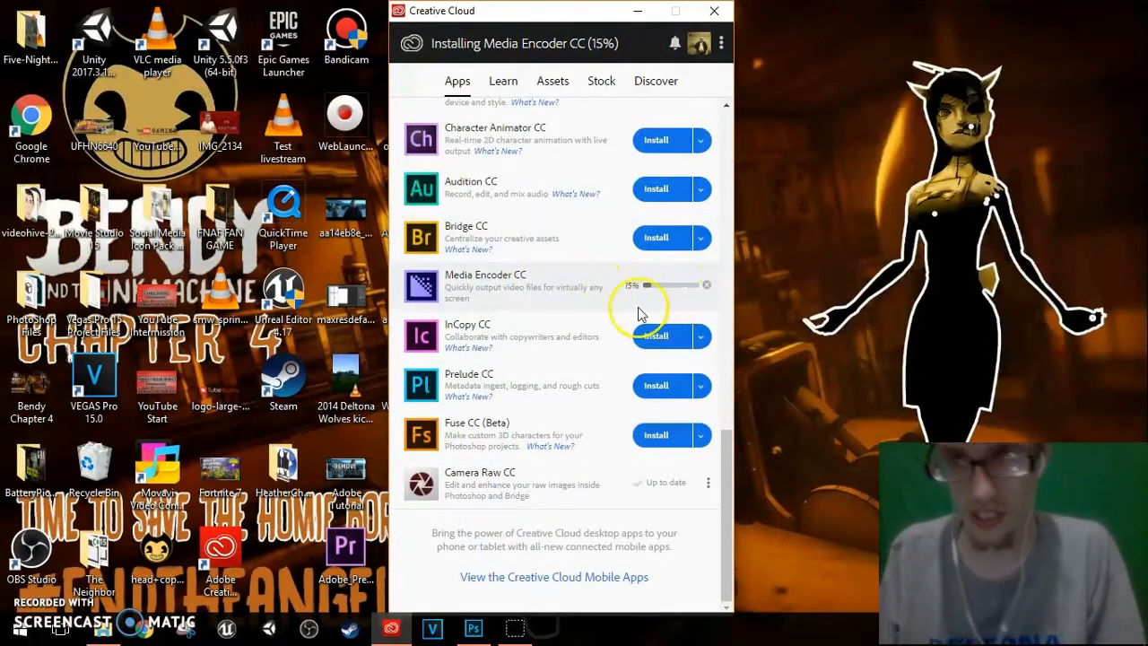
scroll(down, 3)
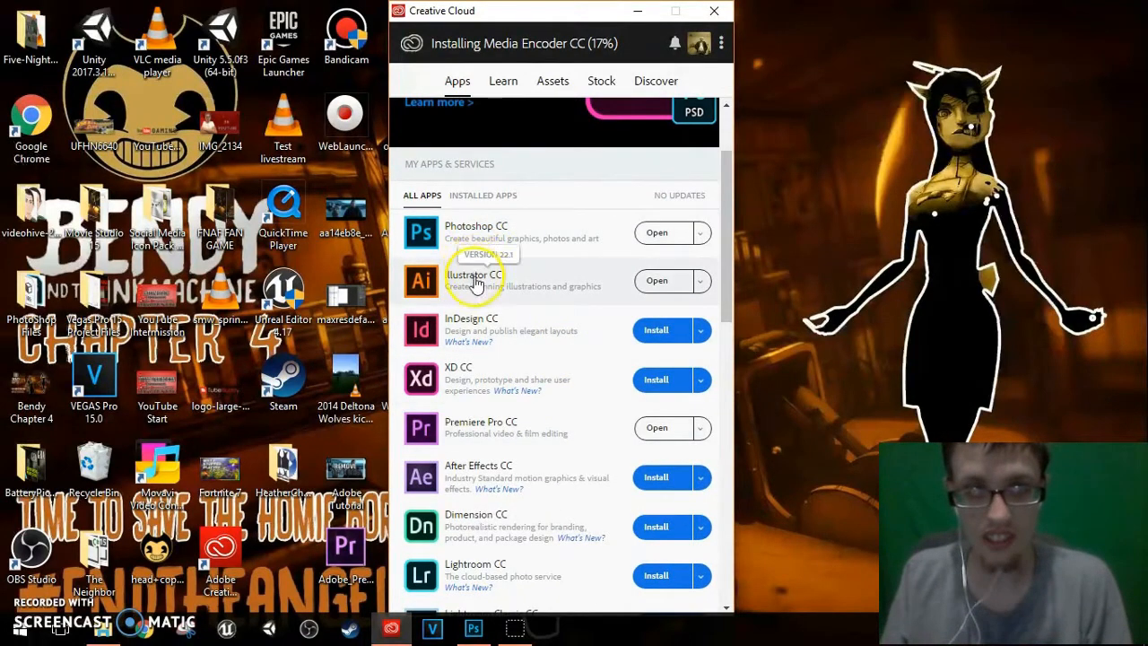
scroll(down, 3)
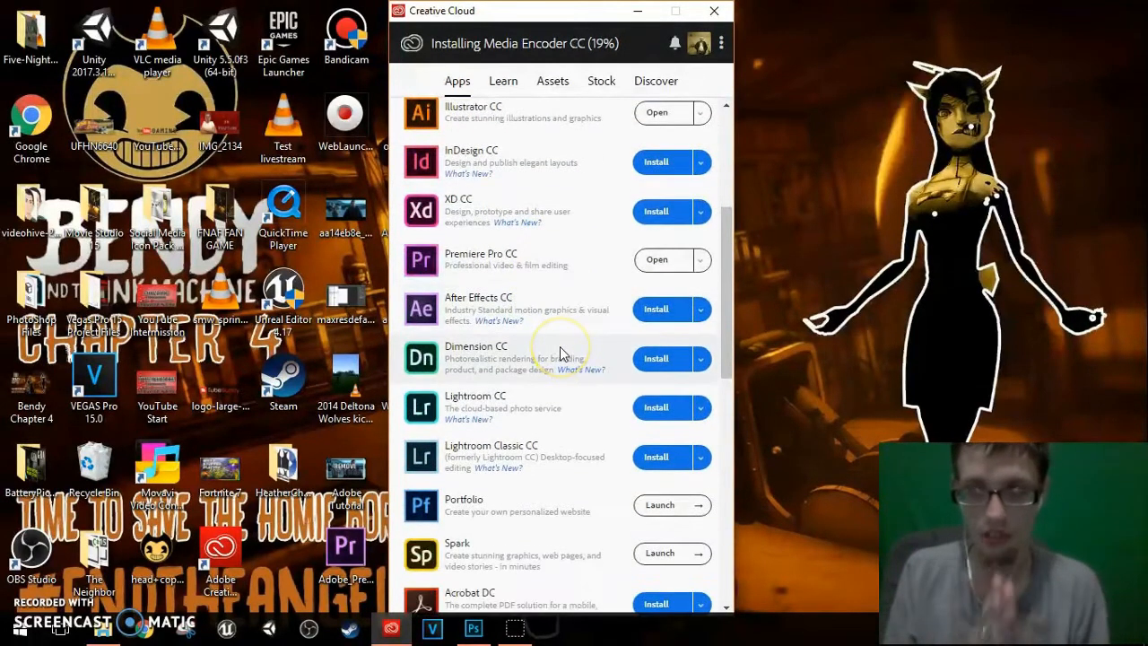
mouse_move(561, 352)
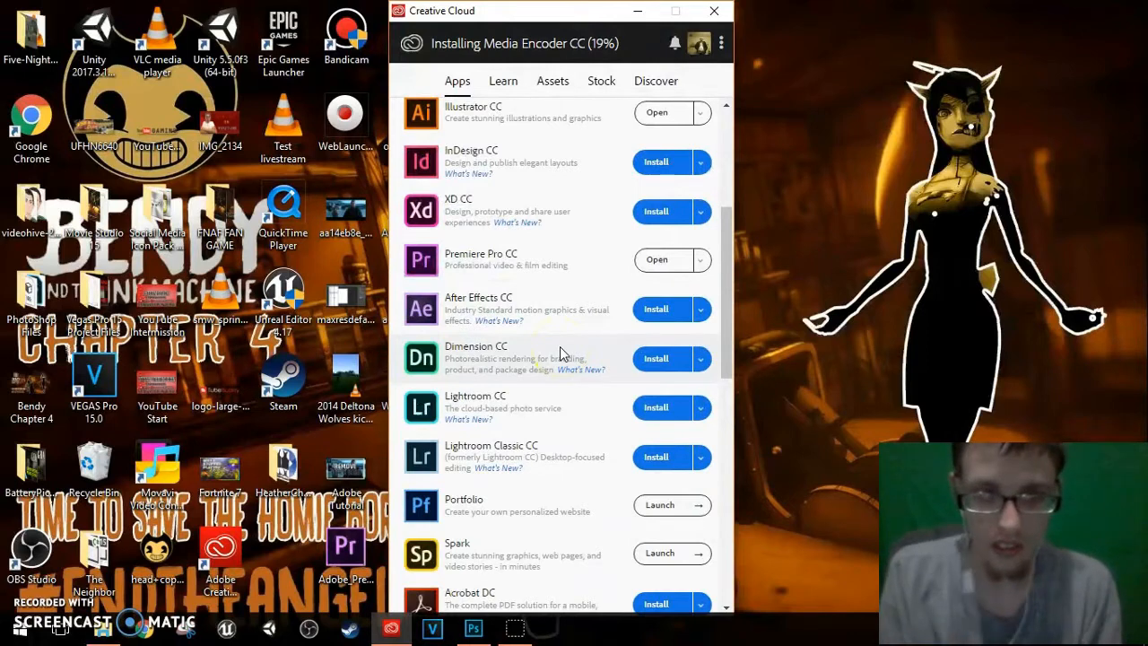